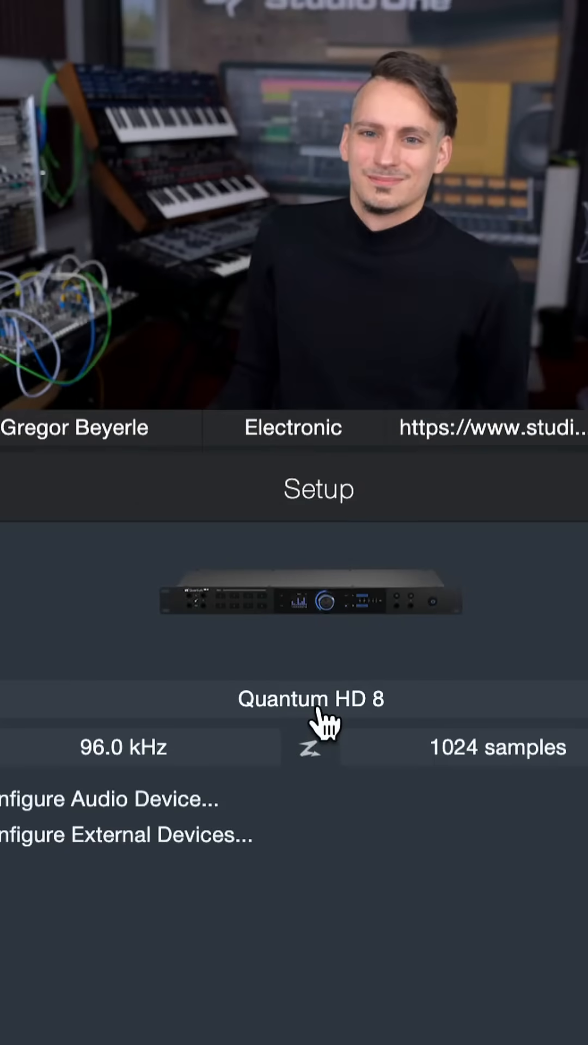
- Open Audio Setup preferences for the Quantum HD 8 interface at 96 kHz
{"action": "left_click", "coordinate": [106, 799]}
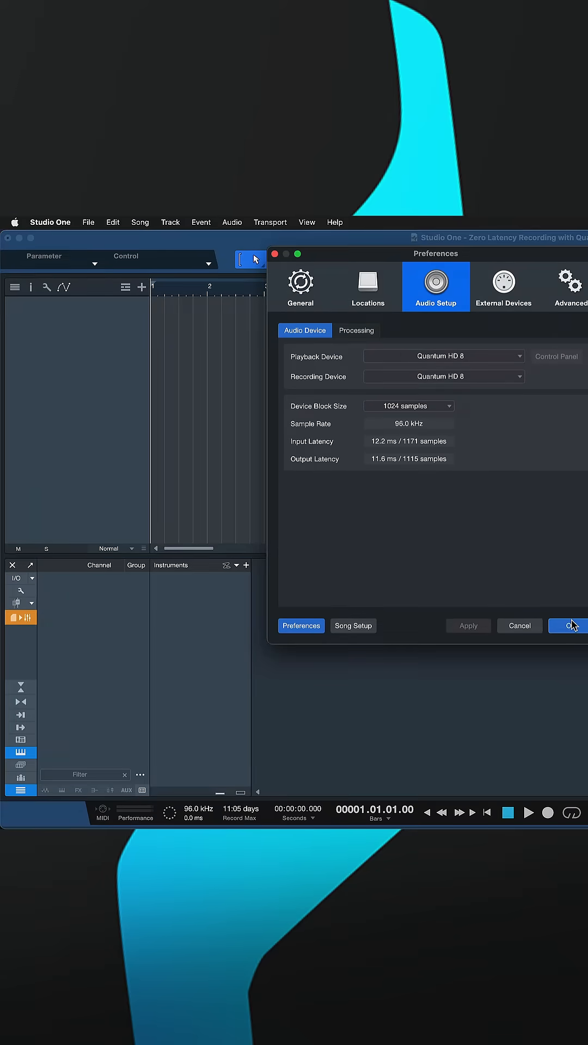
- Confirm the Quantum HD 8 audio settings and return to the mixer with Track 1
{"action": "left_click", "coordinate": [573, 626]}
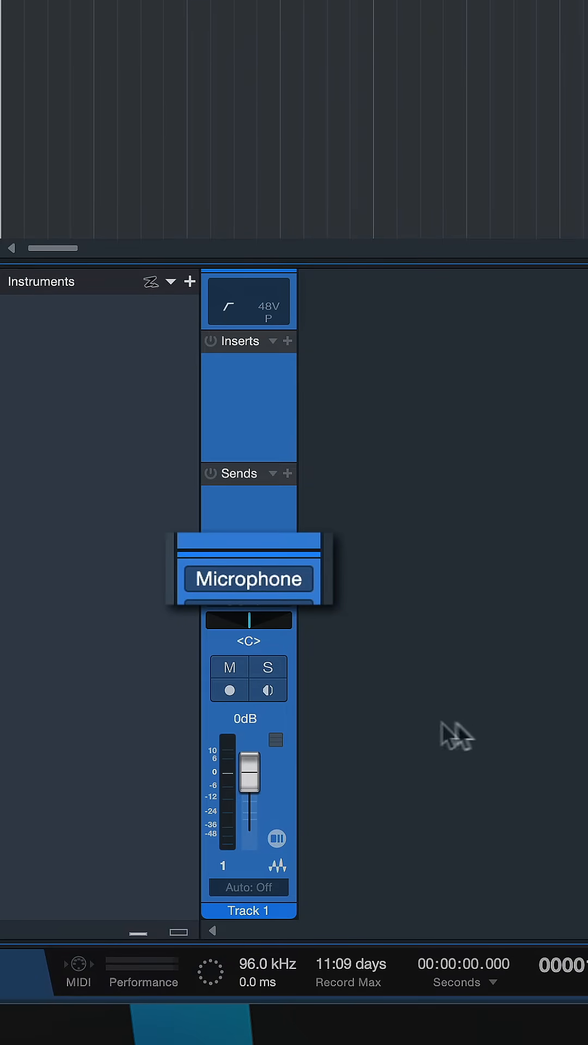
- Enable the Z zero-latency monitoring button below the Main channel fader
{"action": "left_click", "coordinate": [227, 689]}
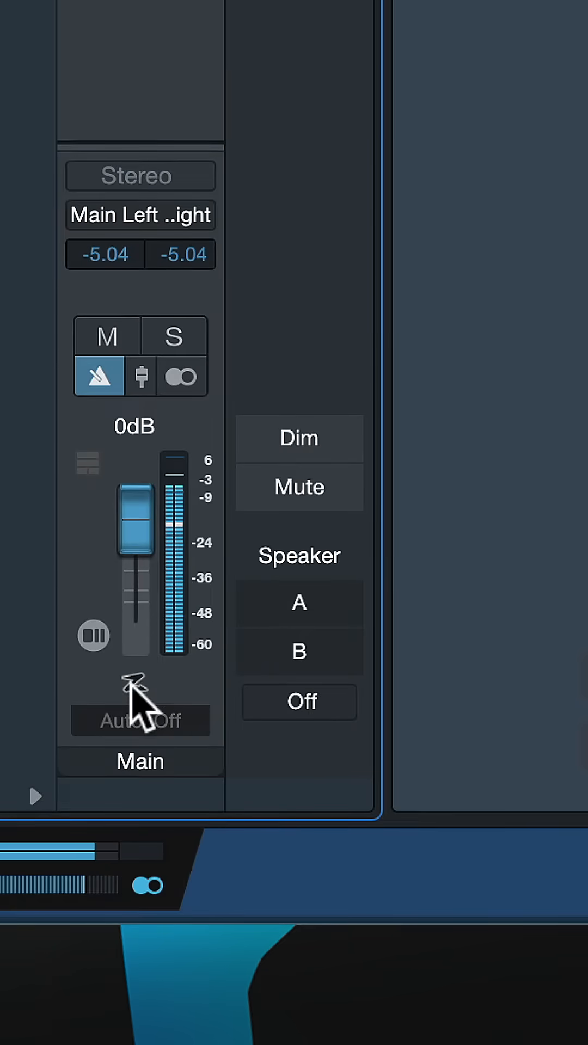
{"action": "left_click", "coordinate": [140, 707]}
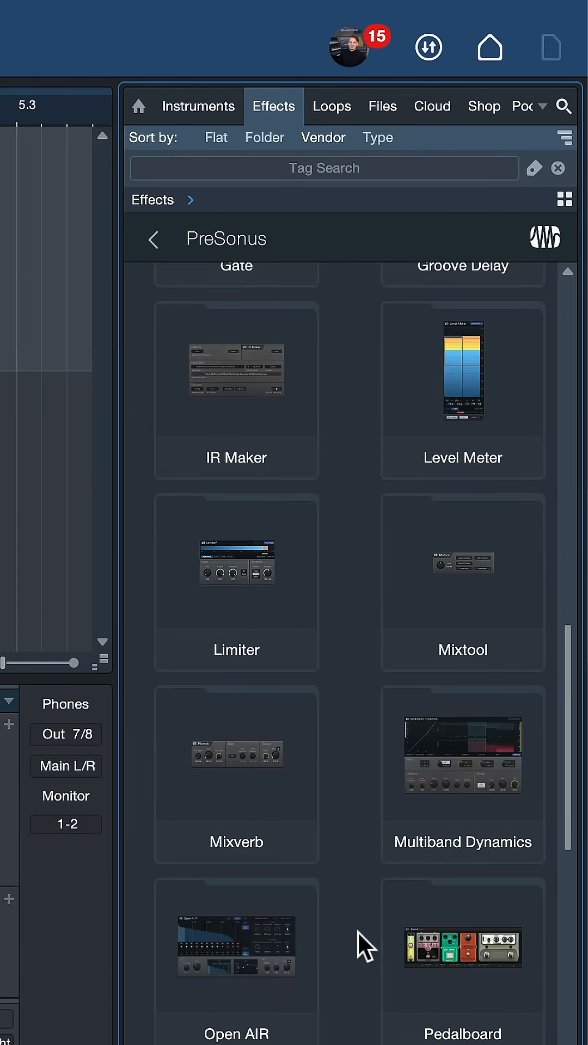
- Add Room Reverb from the PreSonus effects list as a send effect channel
{"action": "scroll", "scroll_direction": "down", "scroll_amount": 3}
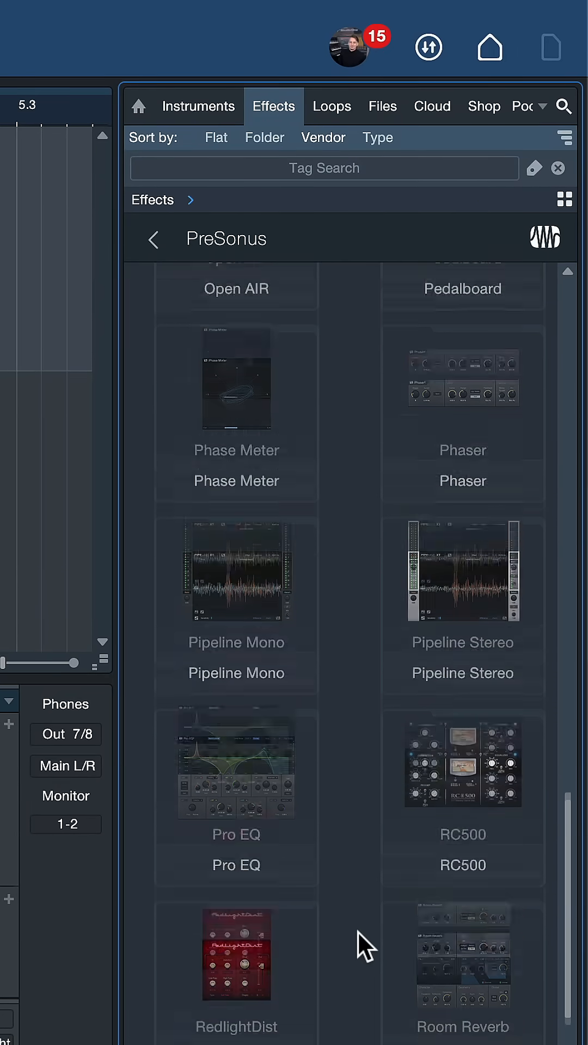
{"action": "double_click", "coordinate": [463, 955]}
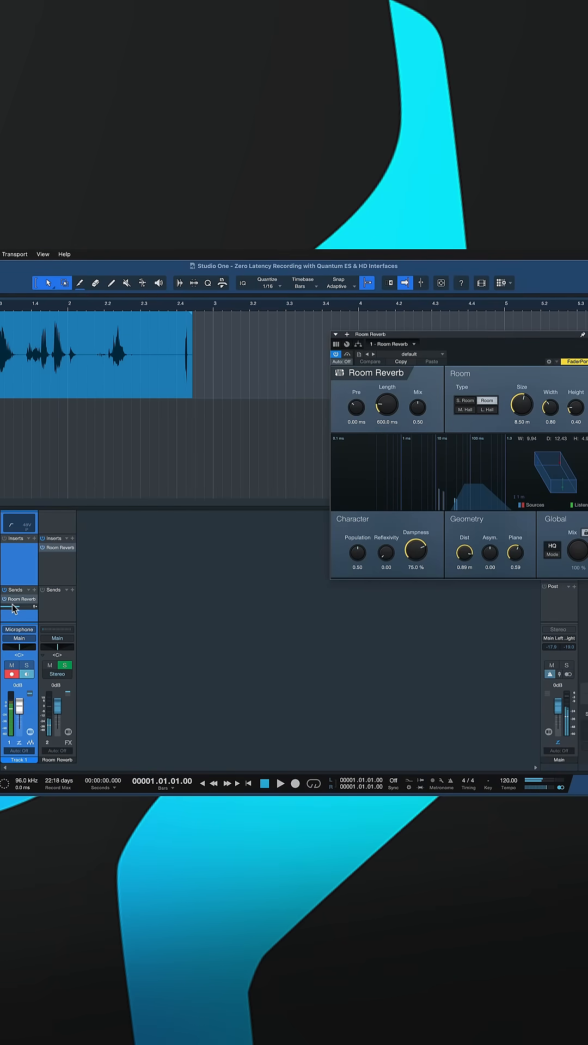
{"action": "mouse_move", "coordinate": [12, 607]}
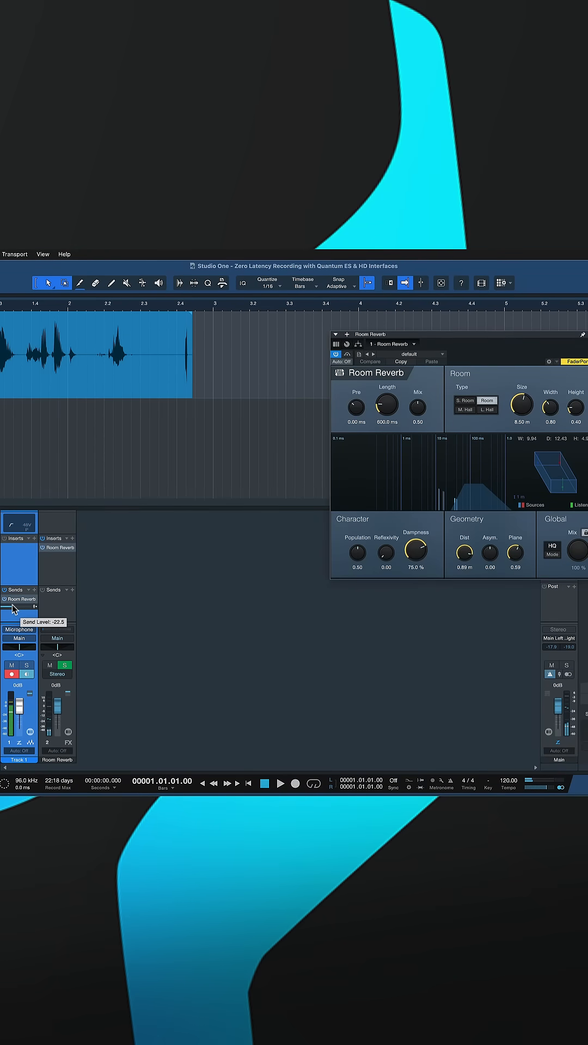